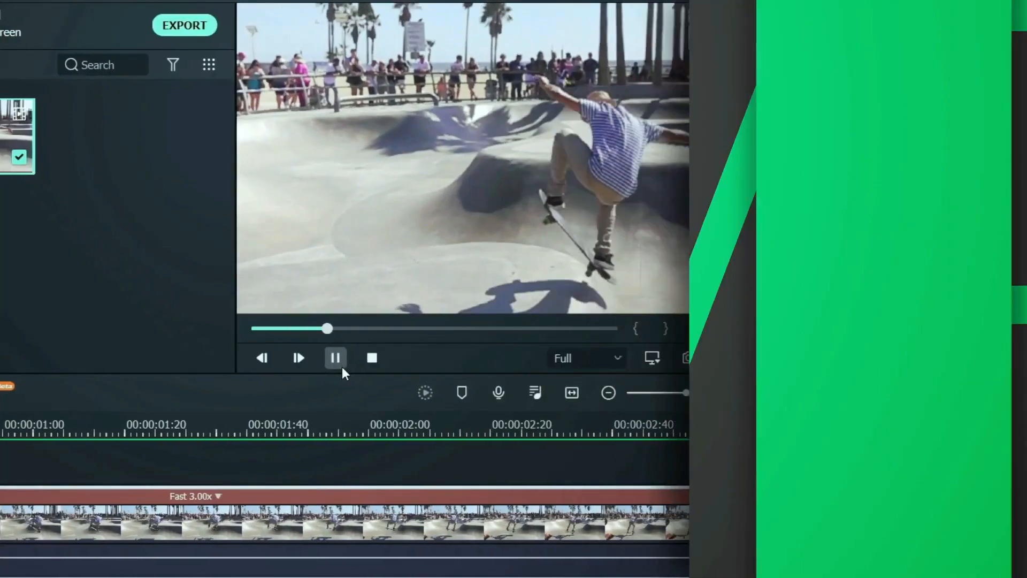
Step: Download the Wondershare Filmora installer in Chrome, run the setup .exe and start the installation
{"action": "left_click", "coordinate": [776, 384]}
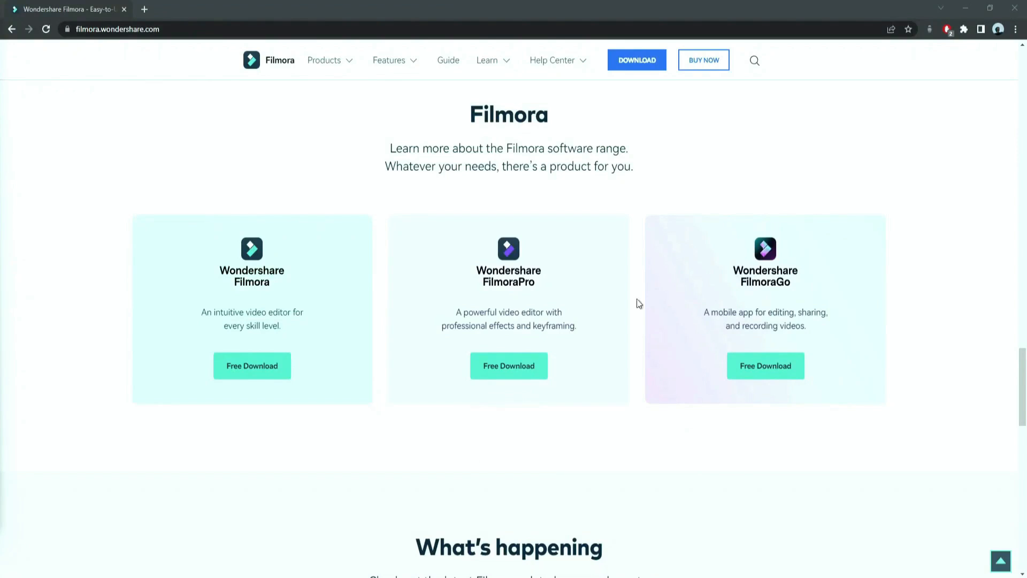
{"action": "left_click", "coordinate": [636, 60]}
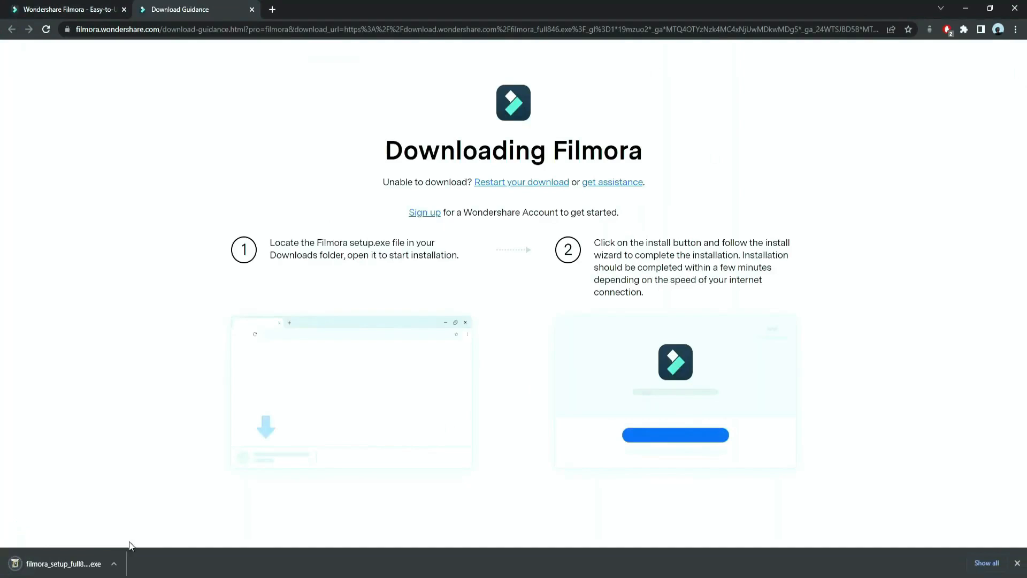
{"action": "left_click", "coordinate": [62, 564]}
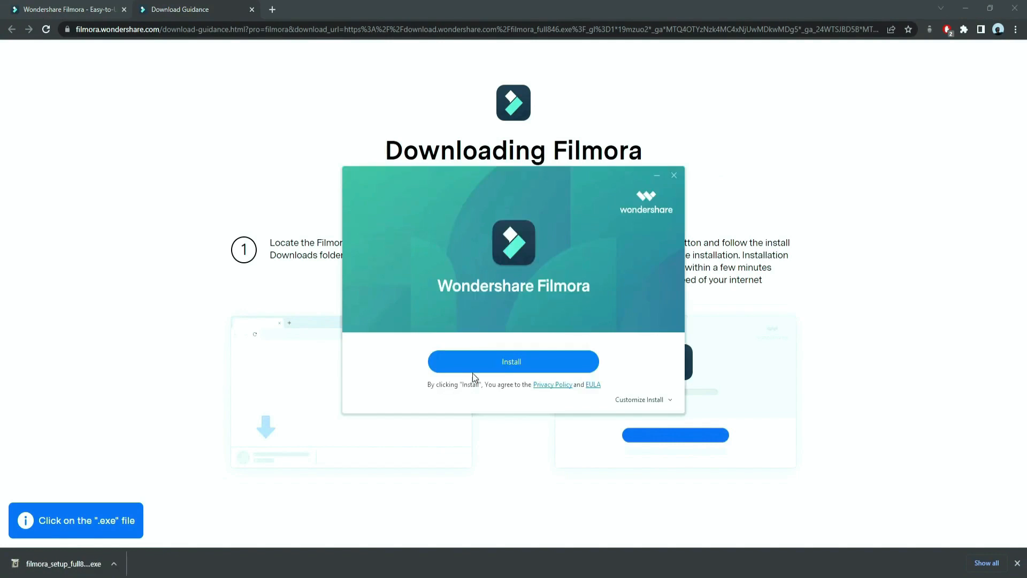
{"action": "left_click", "coordinate": [513, 360]}
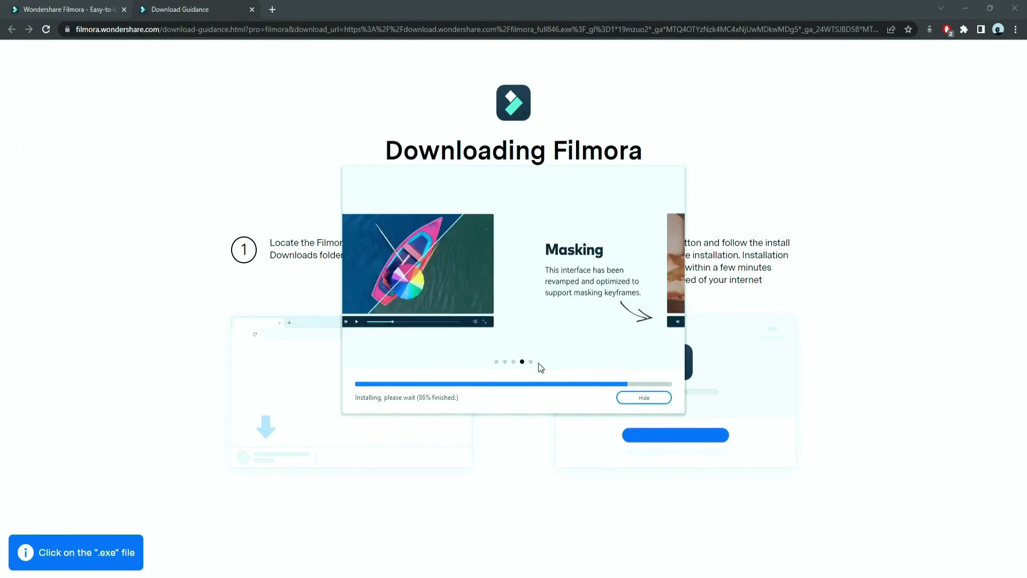
{"action": "left_click", "coordinate": [324, 9]}
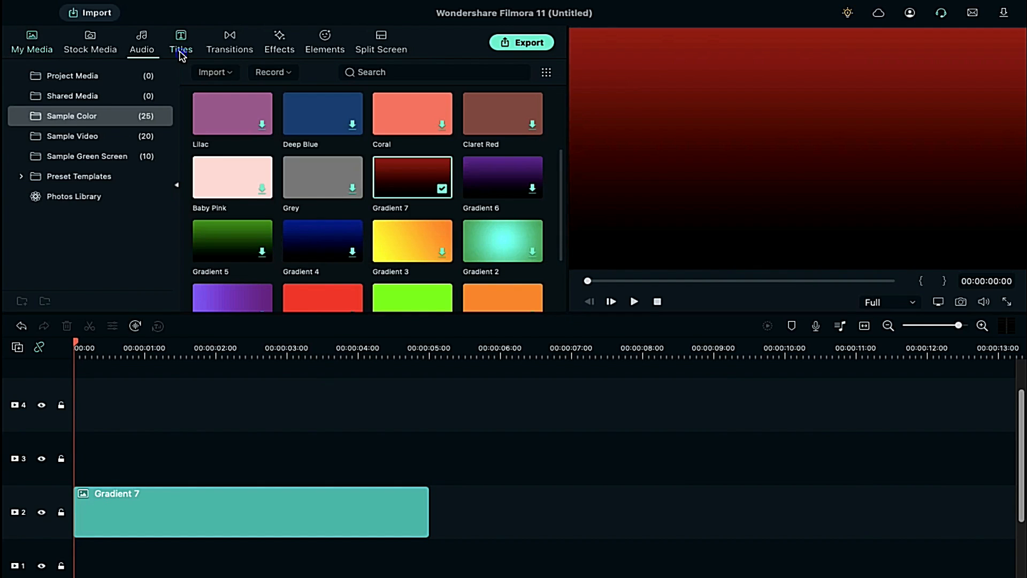
Step: Add a Default Title reading 'FilMorA' in the CMTattooDragon font and adjust its border in Advanced
{"action": "left_click", "coordinate": [181, 40]}
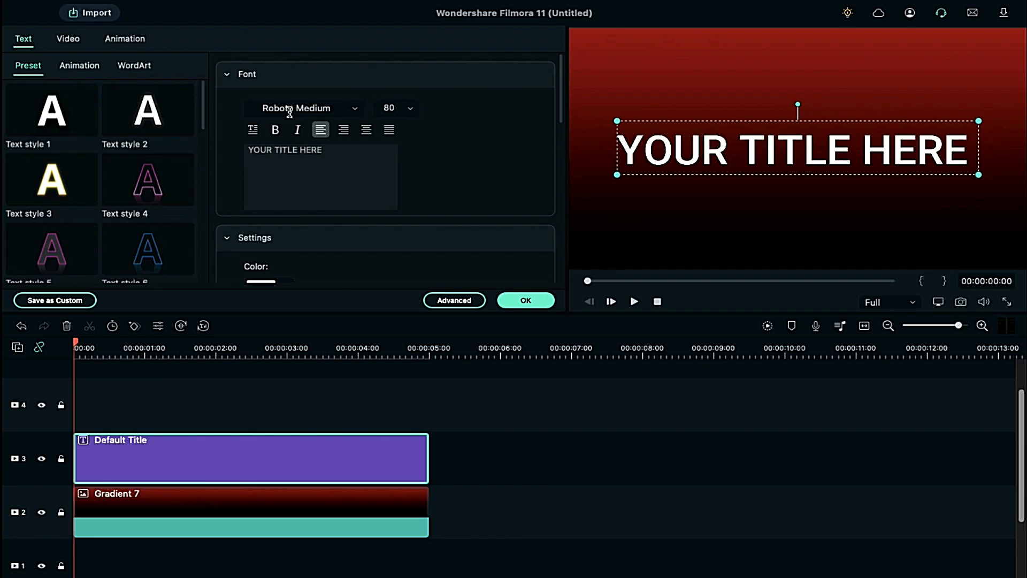
{"action": "left_click", "coordinate": [305, 108]}
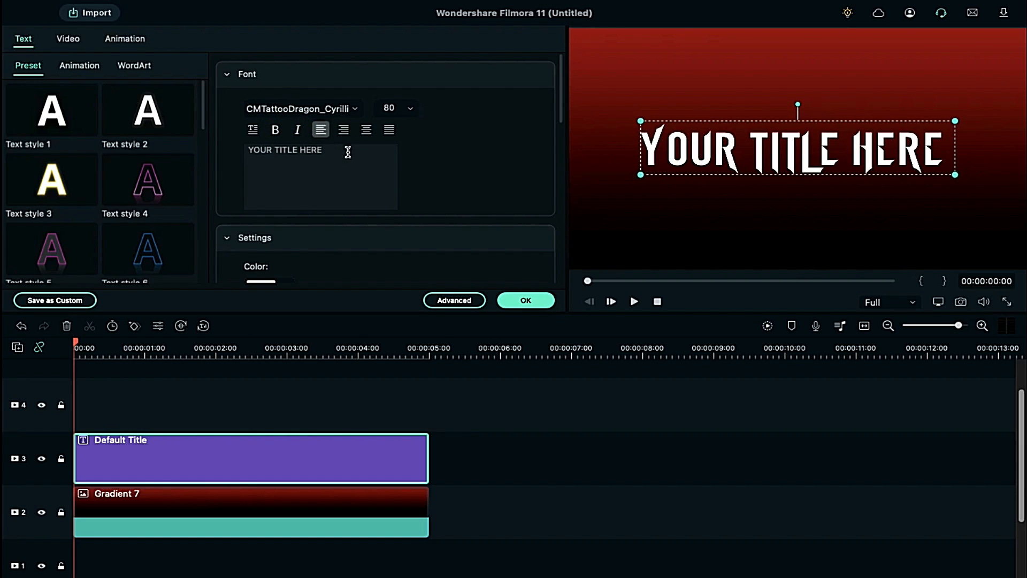
{"action": "type", "text": "FilMorA"}
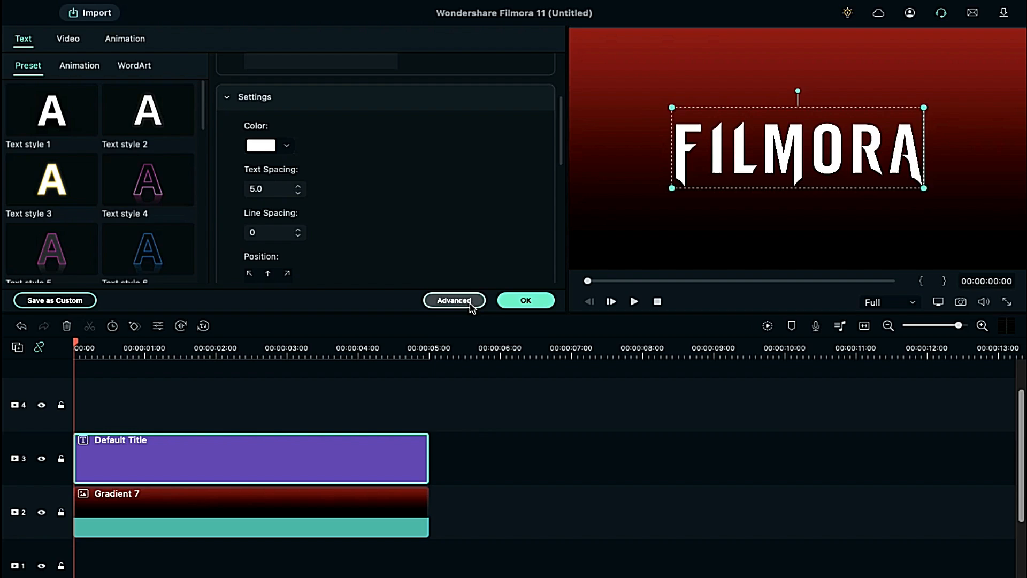
{"action": "left_click", "coordinate": [454, 299]}
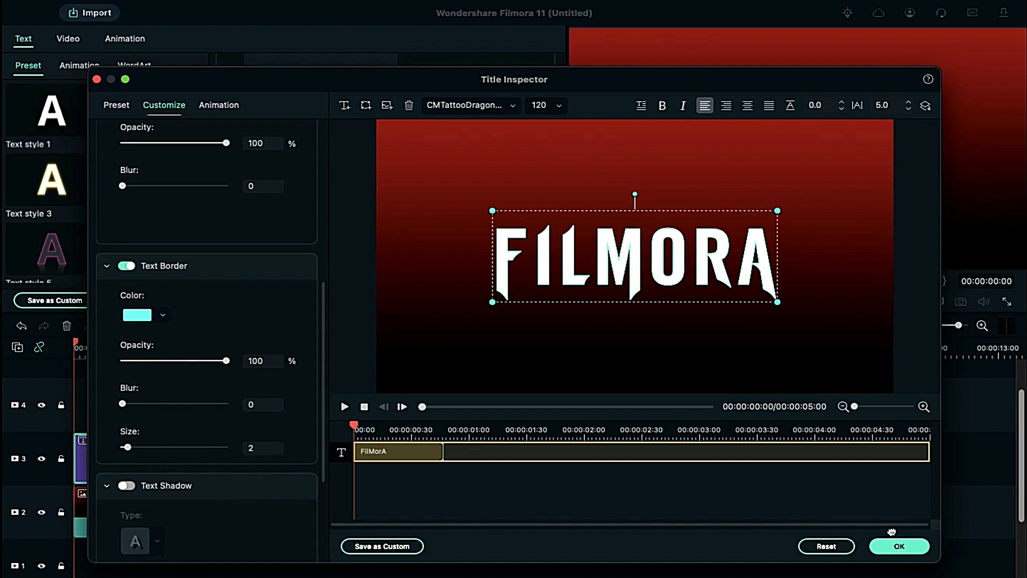
{"action": "left_click", "coordinate": [897, 546]}
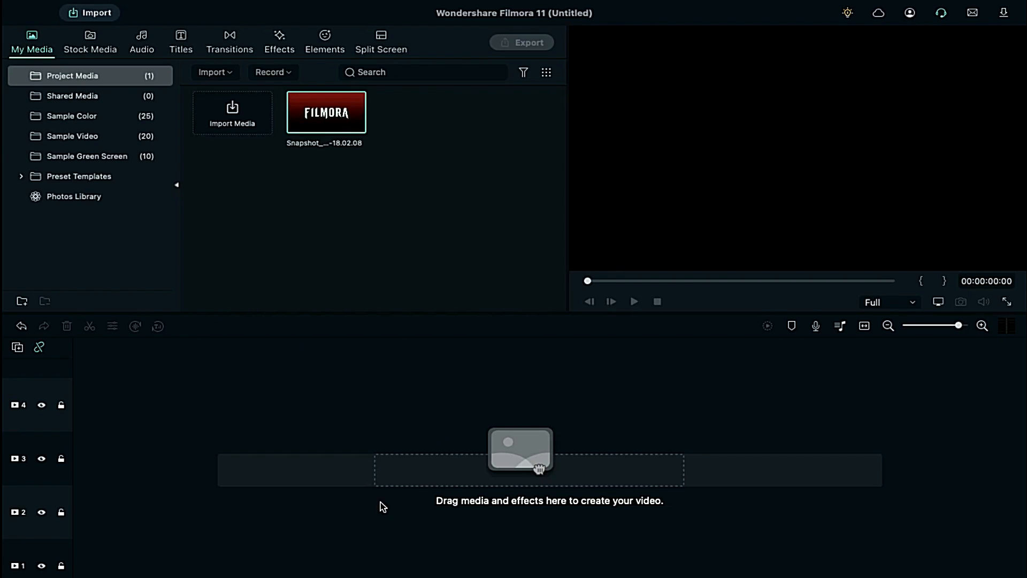
Step: Place a Green sample colour on the timeline and crop it to a 1920x280 horizontal band
{"action": "left_click", "coordinate": [72, 115]}
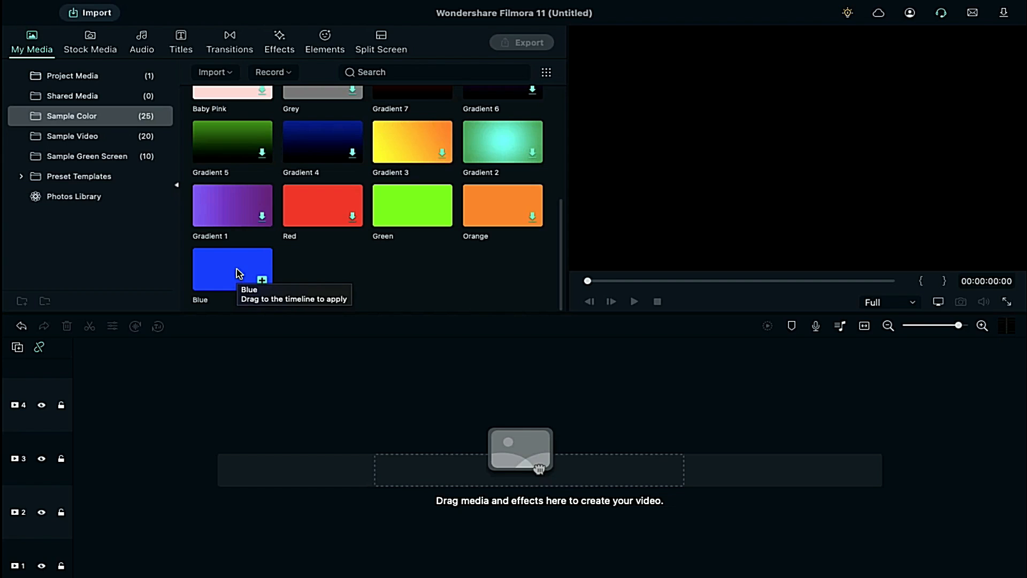
{"action": "mouse_move", "coordinate": [384, 194]}
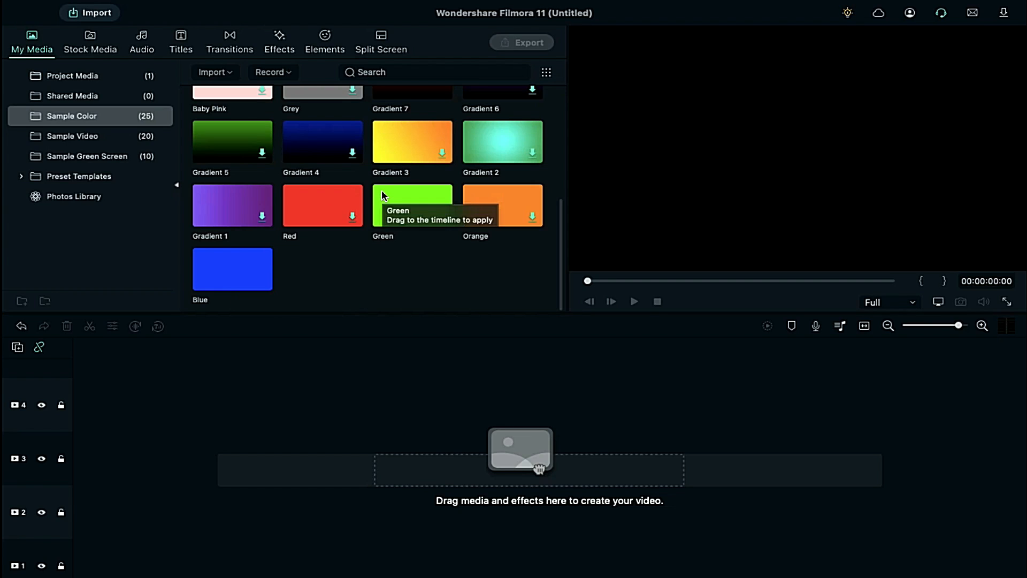
{"action": "left_click_drag", "start_coordinate": [412, 206], "coordinate": [99, 498]}
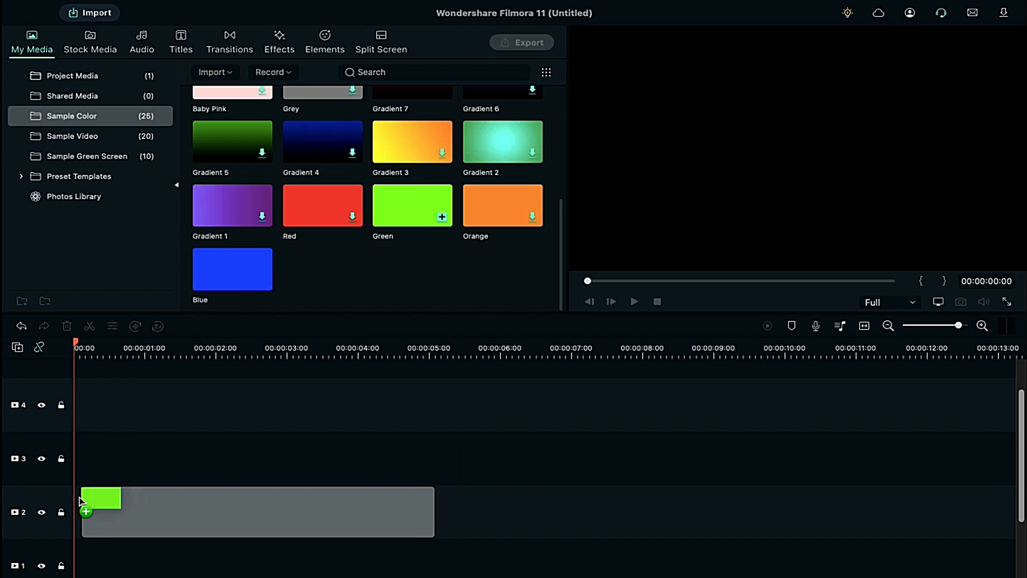
{"action": "left_click", "coordinate": [112, 326]}
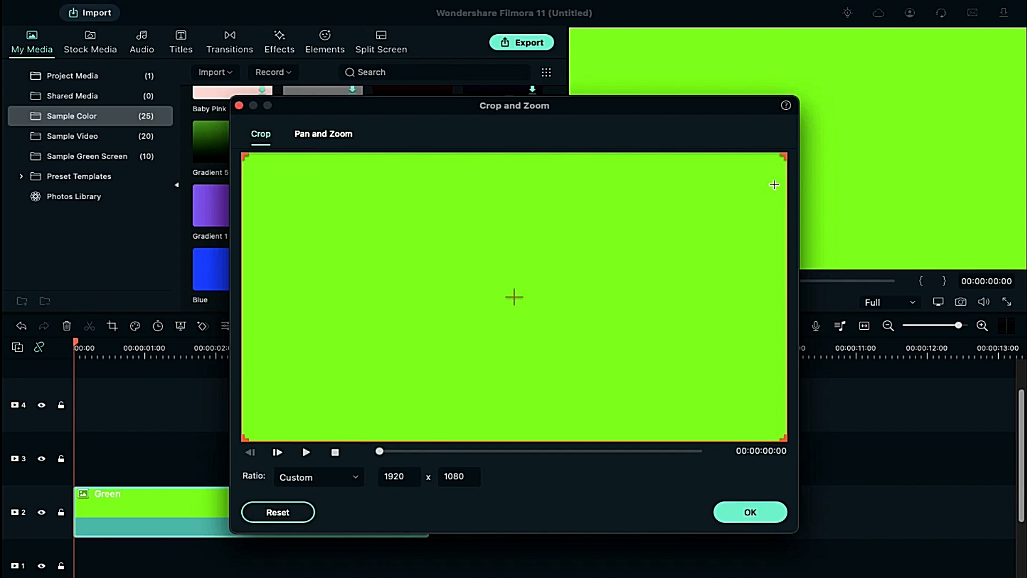
{"action": "left_click_drag", "start_coordinate": [785, 443], "coordinate": [784, 357]}
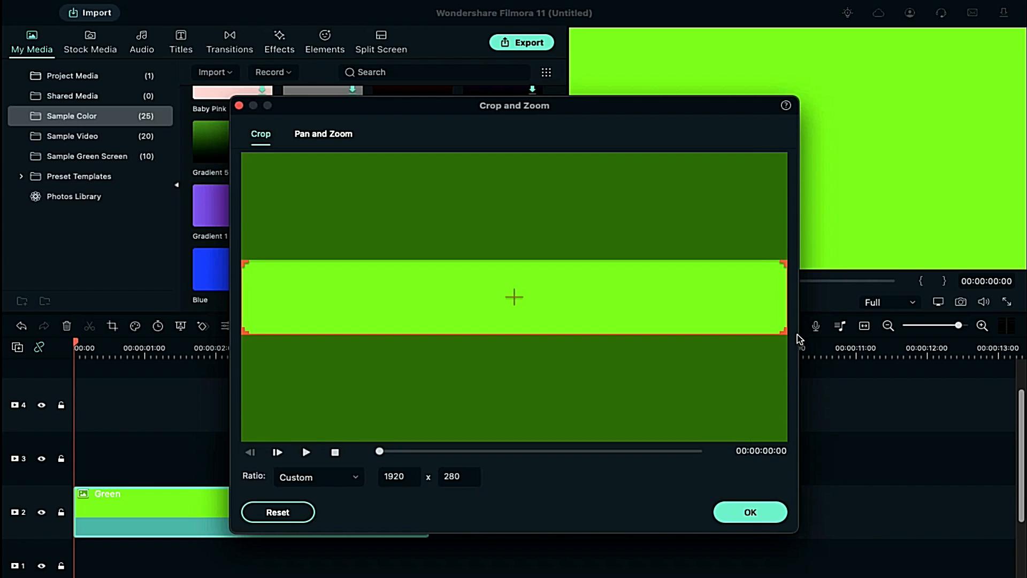
{"action": "left_click", "coordinate": [749, 511]}
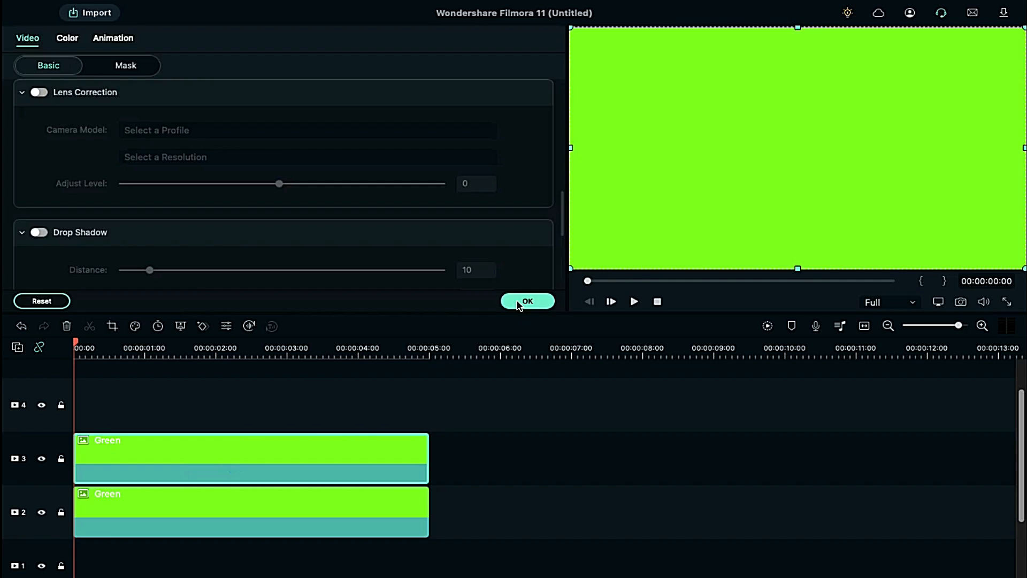
Step: Crop a second green clip to a 1920x94 strip and lower it to Y position -185
{"action": "left_click", "coordinate": [528, 301]}
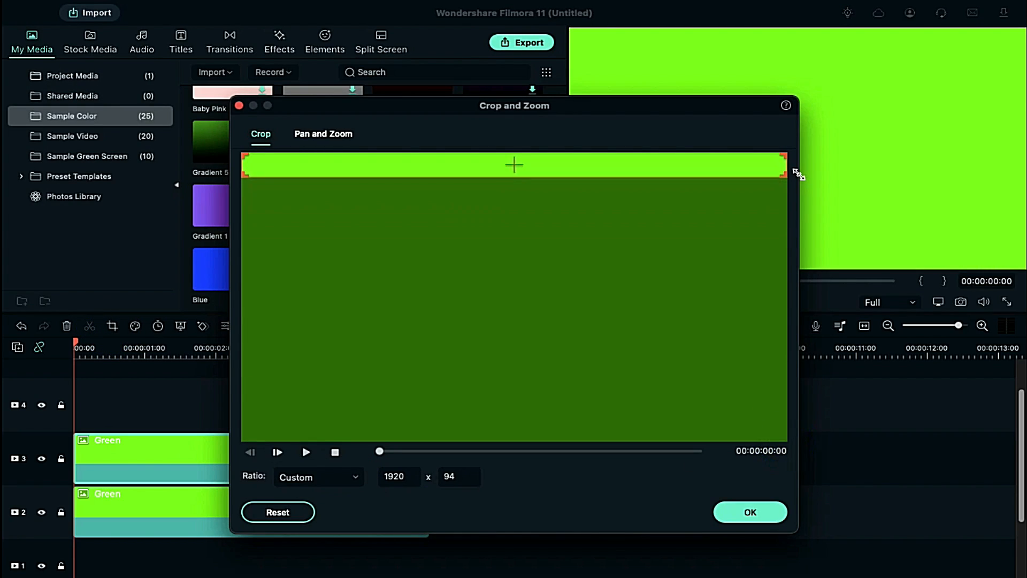
{"action": "left_click", "coordinate": [749, 512]}
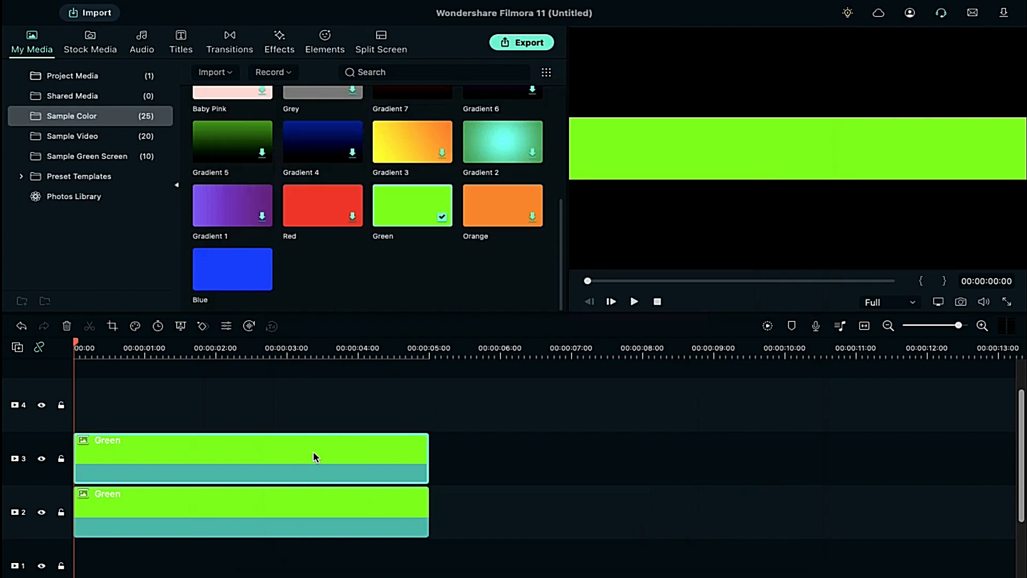
{"action": "double_click", "coordinate": [251, 457]}
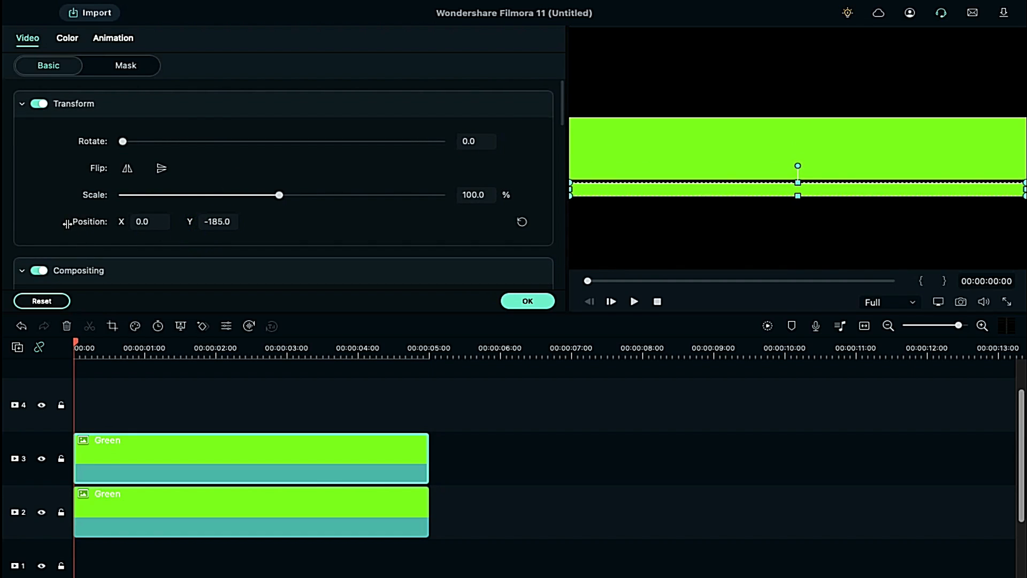
{"action": "left_click", "coordinate": [429, 355]}
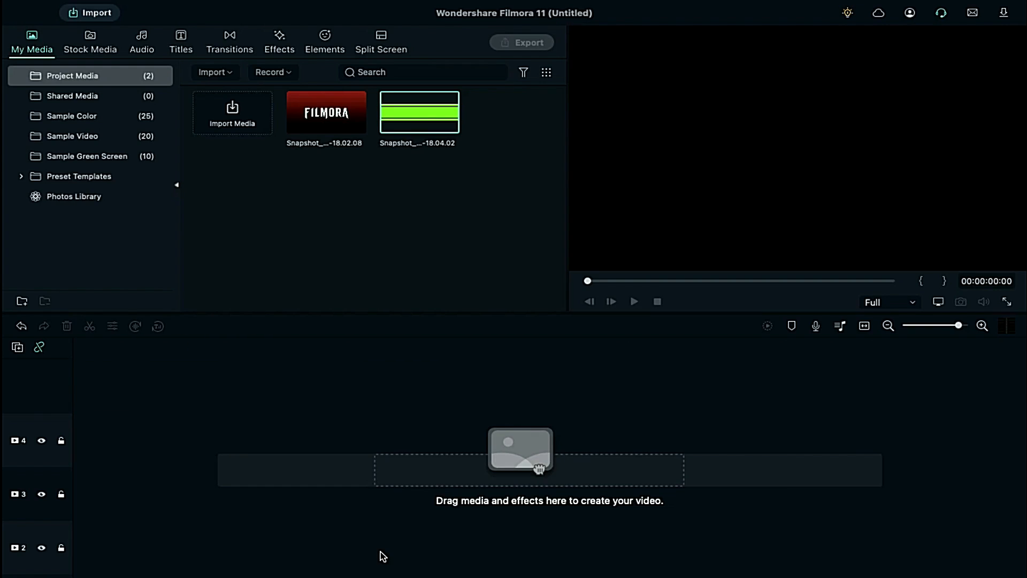
Step: Stack the green bar snapshot above the FILMORA title snapshot and stretch it to 10 seconds
{"action": "left_click_drag", "start_coordinate": [326, 111], "coordinate": [109, 452]}
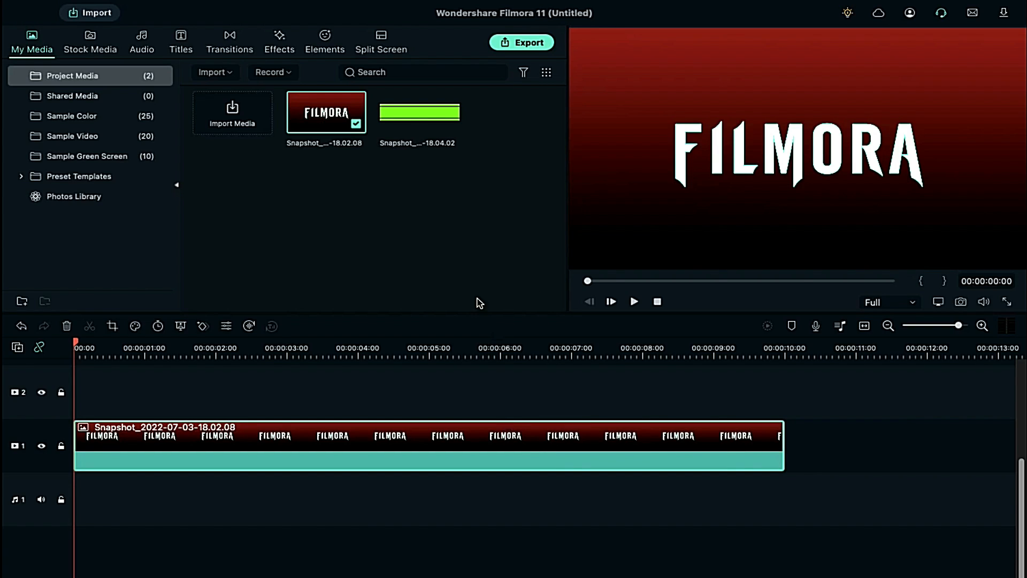
{"action": "left_click_drag", "start_coordinate": [419, 113], "coordinate": [86, 393]}
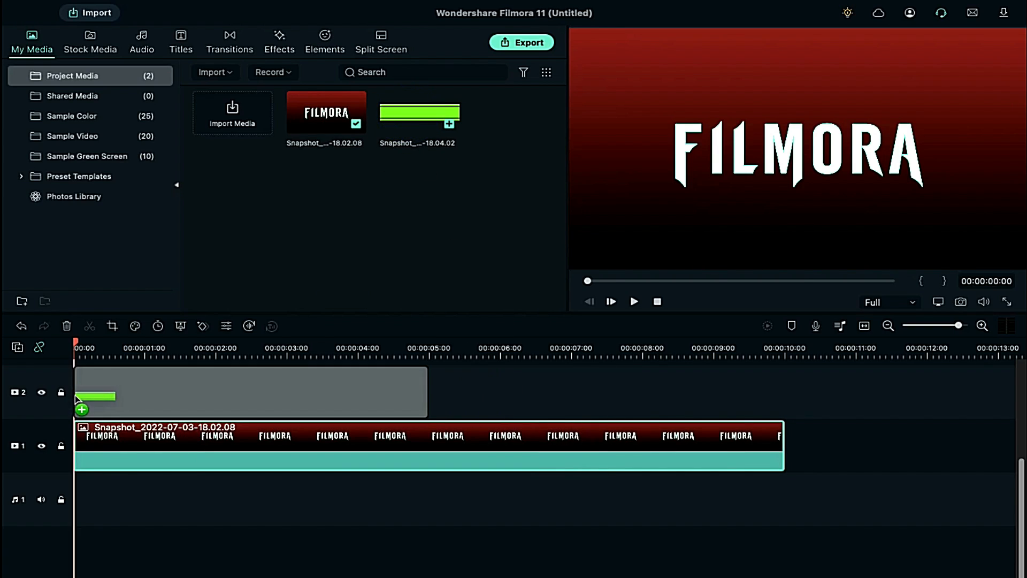
{"action": "left_click_drag", "start_coordinate": [98, 395], "coordinate": [249, 392]}
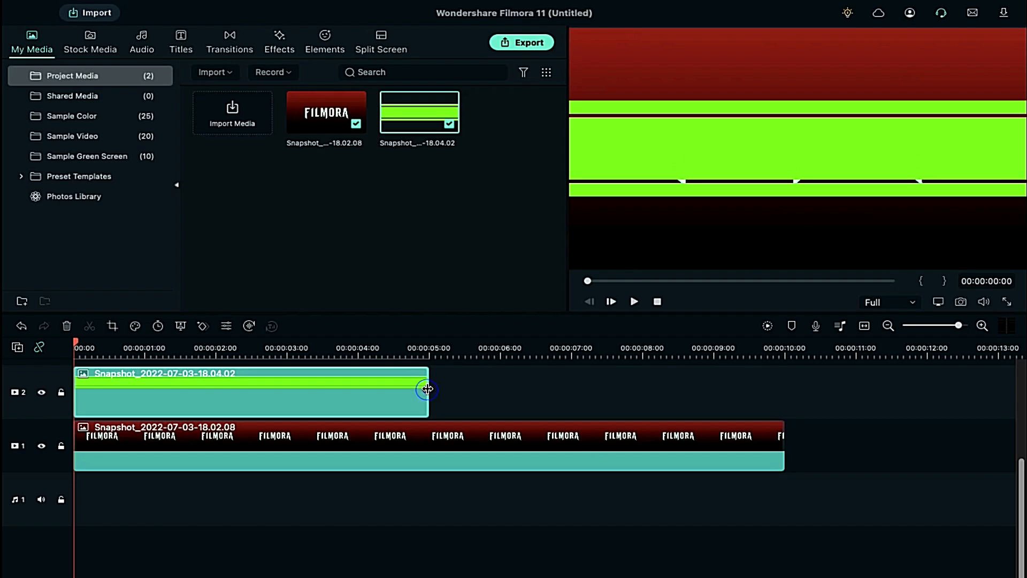
{"action": "left_click_drag", "start_coordinate": [427, 389], "coordinate": [783, 389]}
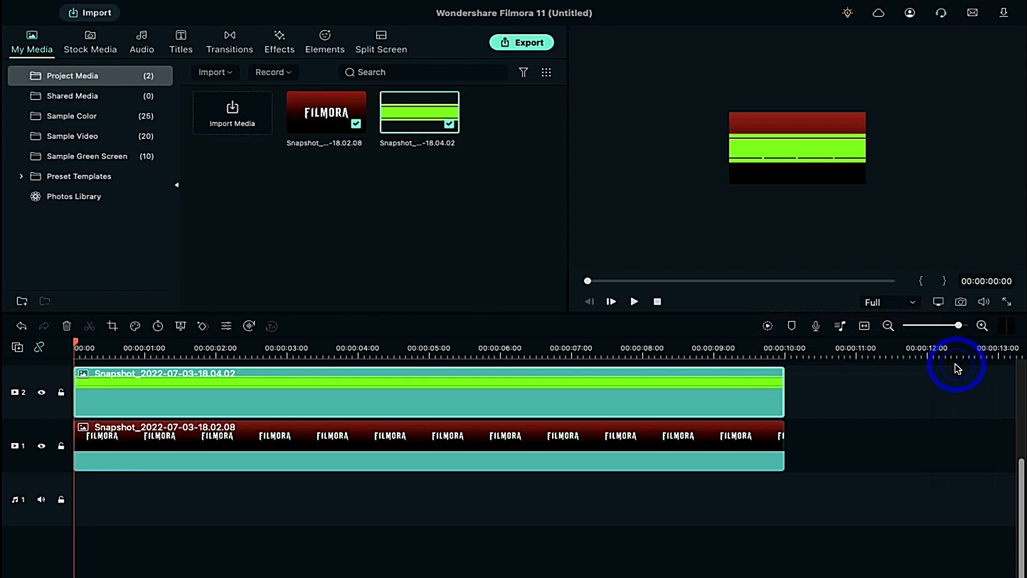
Step: Rotate the green bar 122.1, scale 137.7, and keyframe it sweeping from off-frame left to past the title's right
{"action": "double_click", "coordinate": [787, 148]}
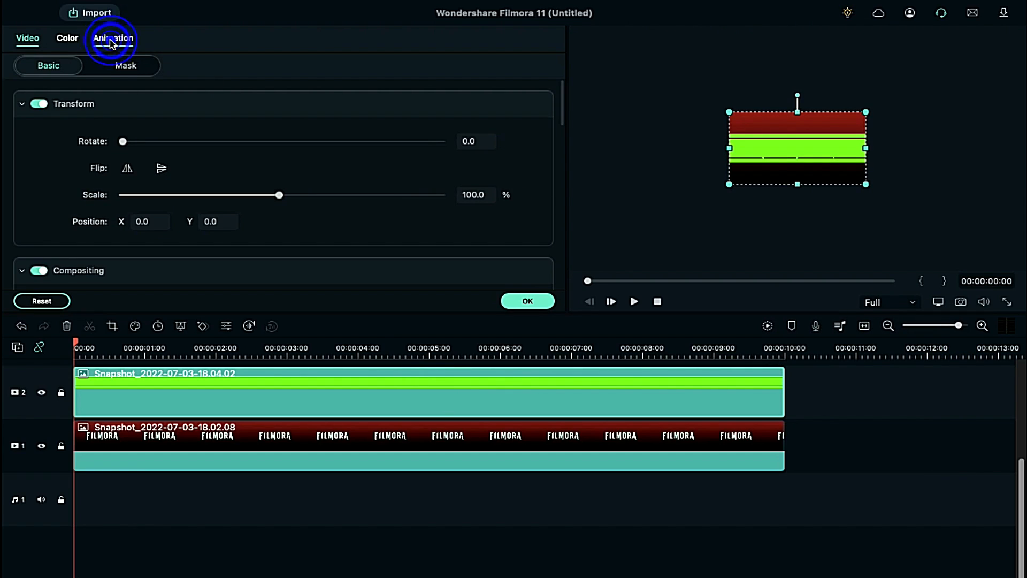
{"action": "left_click", "coordinate": [113, 39]}
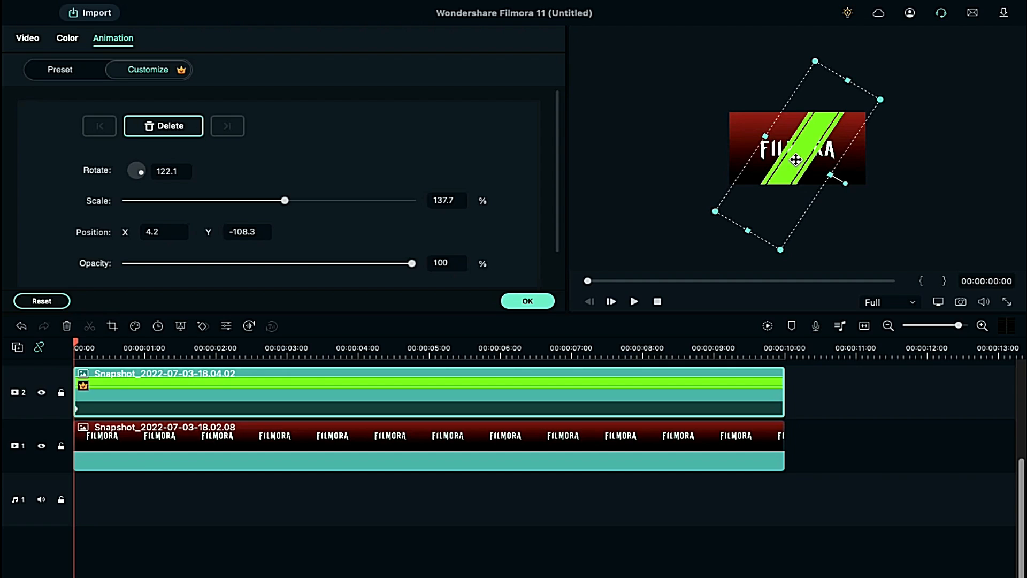
{"action": "left_click_drag", "start_coordinate": [795, 160], "coordinate": [715, 114]}
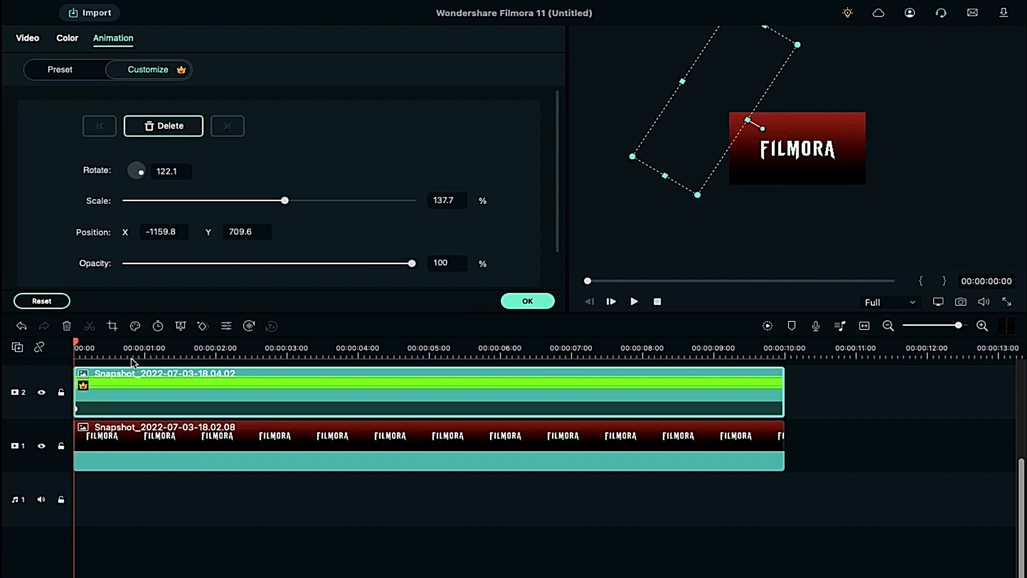
{"action": "left_click", "coordinate": [146, 343]}
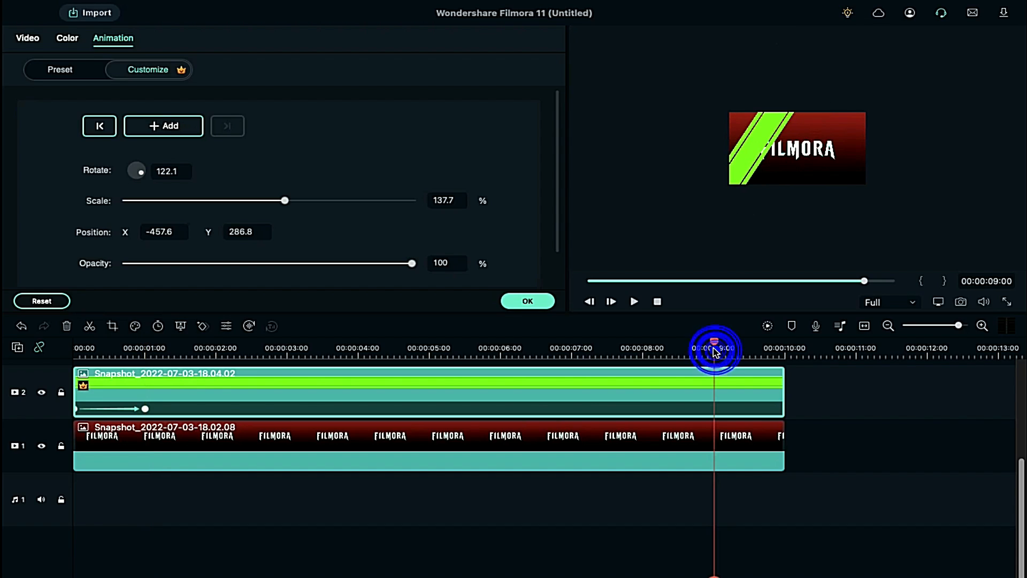
{"action": "left_click", "coordinate": [797, 148]}
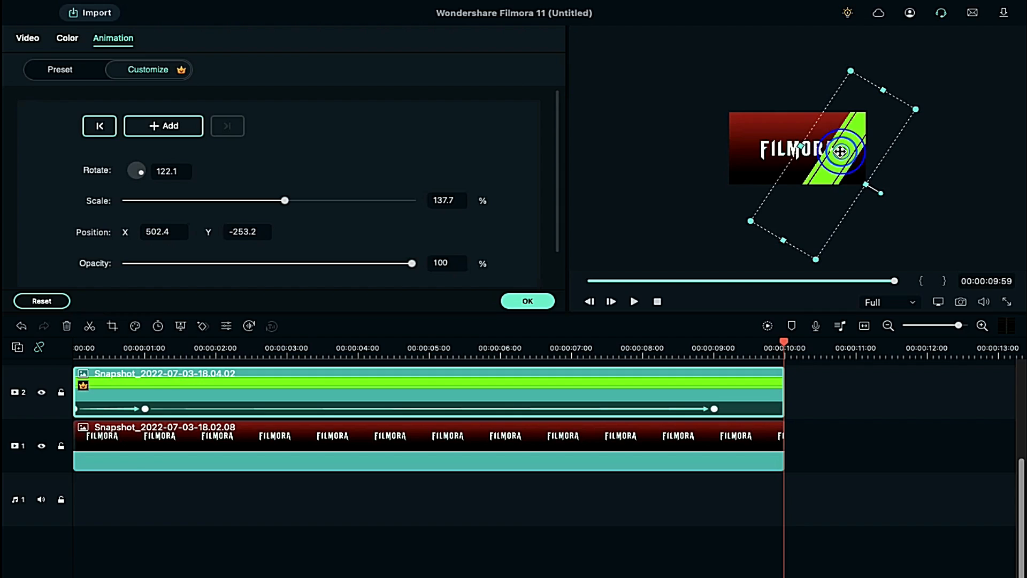
{"action": "left_click_drag", "start_coordinate": [842, 150], "coordinate": [889, 182]}
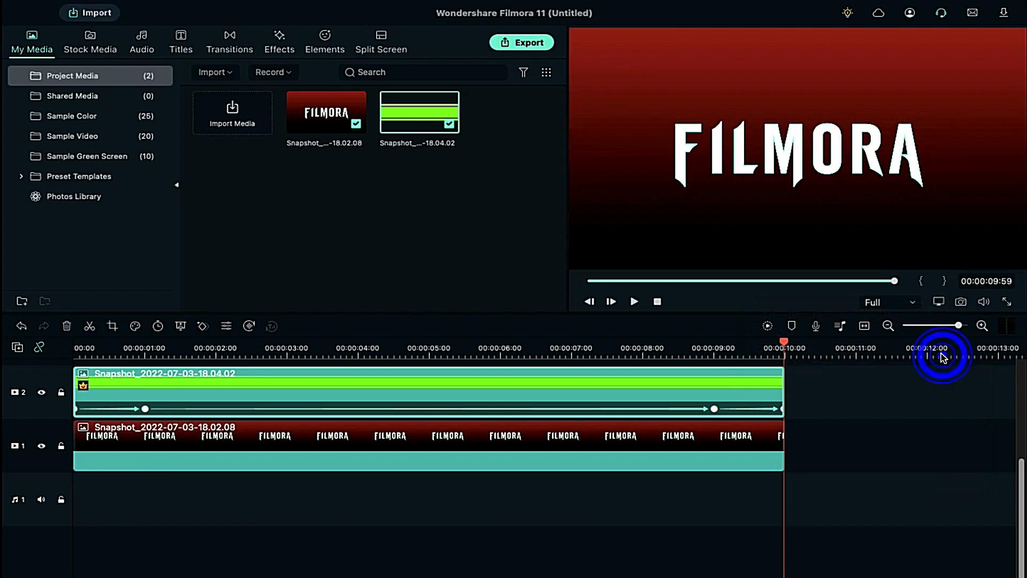
Step: Add a Luma Sharp effect layer across the timeline and export the project as 'glass'
{"action": "left_click", "coordinate": [279, 41]}
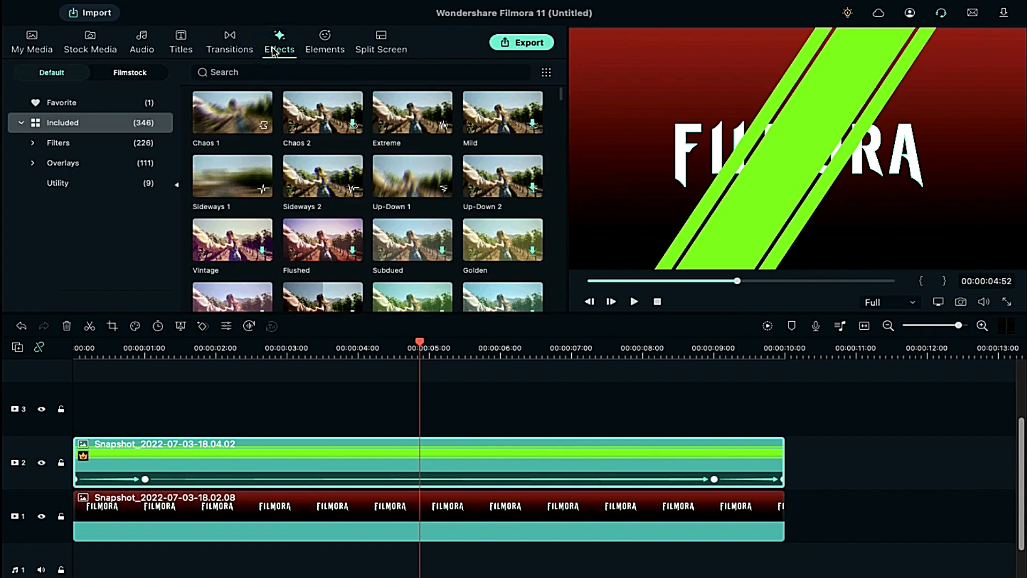
{"action": "type", "text": "luma"}
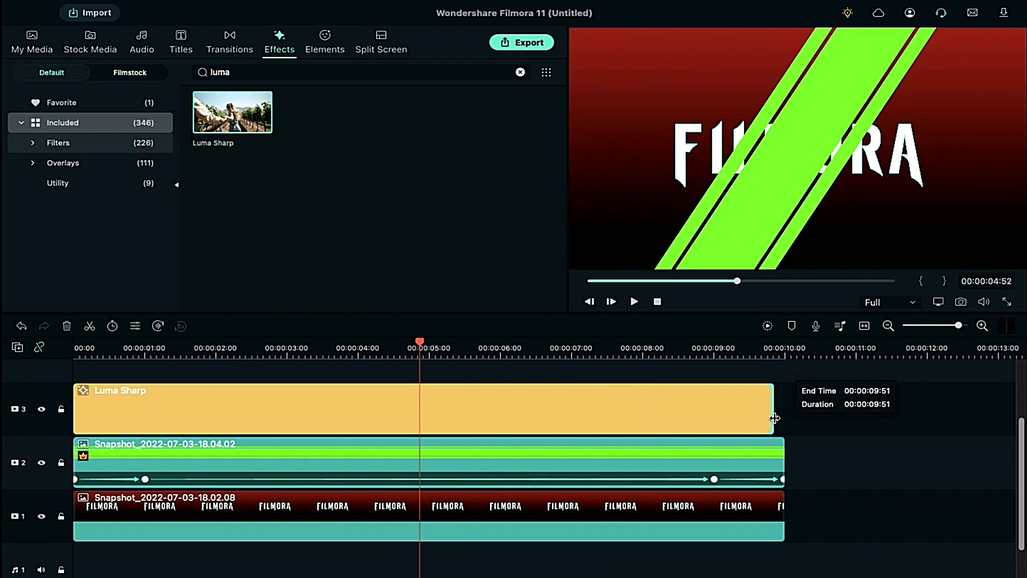
{"action": "left_click", "coordinate": [522, 42]}
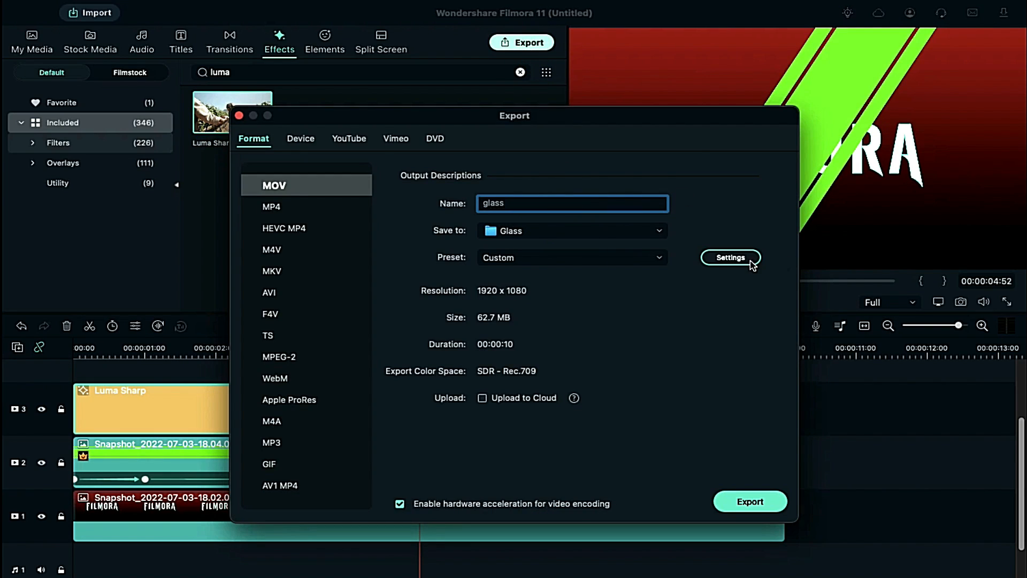
{"action": "left_click", "coordinate": [749, 501]}
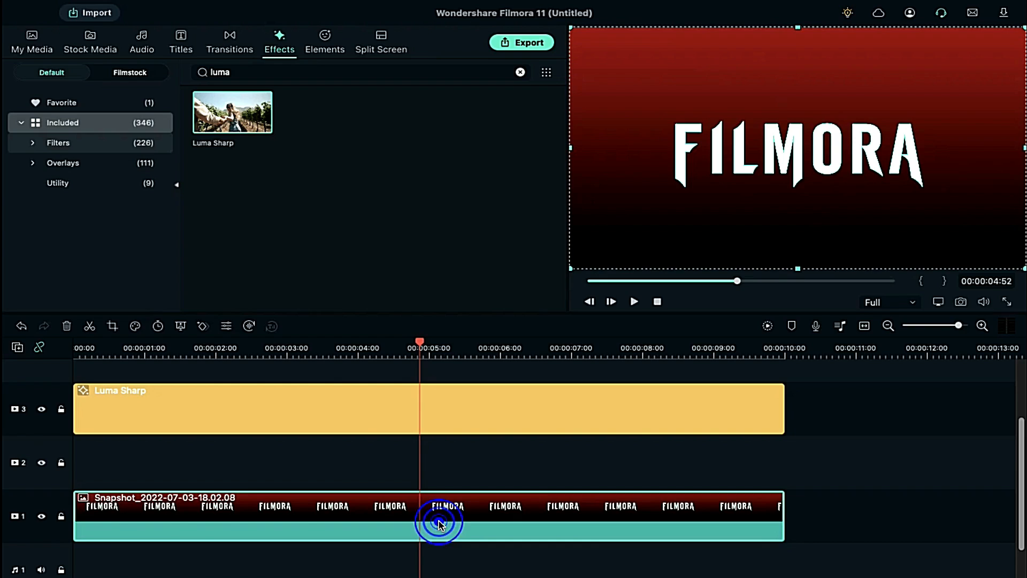
Step: Check the title clip's Video settings and import glass.mov onto track 2
{"action": "double_click", "coordinate": [438, 521]}
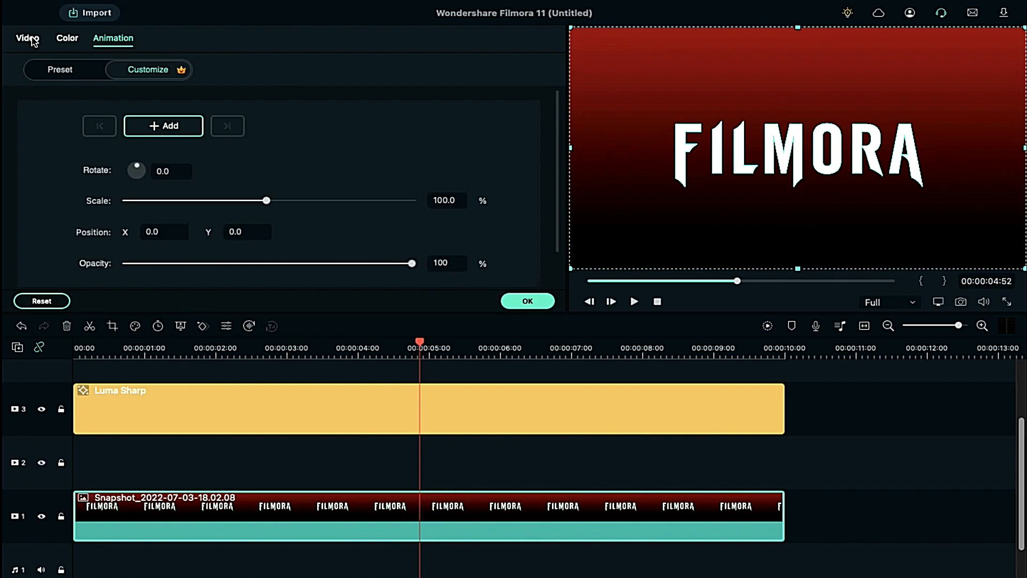
{"action": "left_click", "coordinate": [26, 38]}
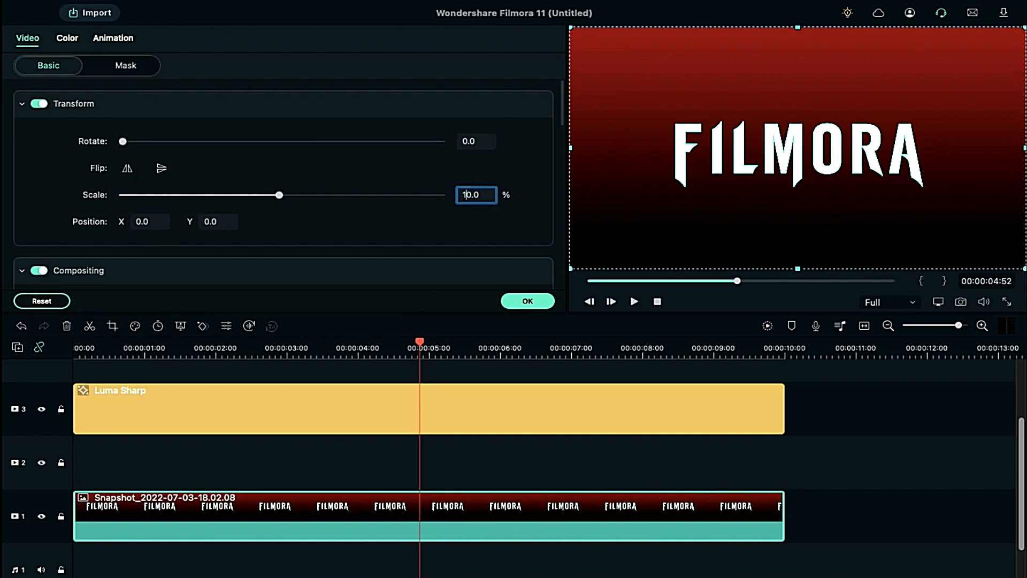
{"action": "left_click_drag", "start_coordinate": [278, 195], "coordinate": [293, 195]}
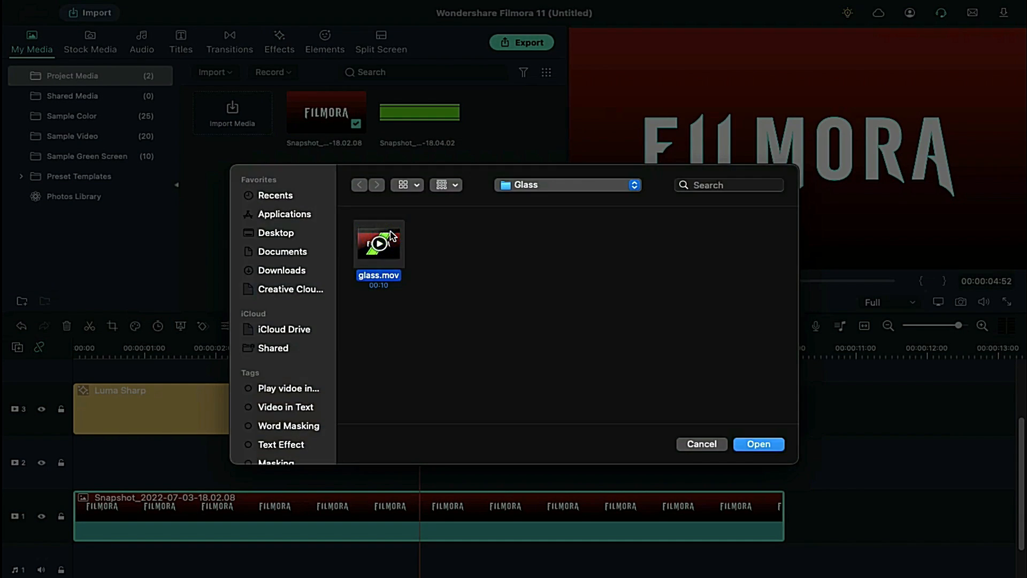
{"action": "left_click", "coordinate": [758, 443]}
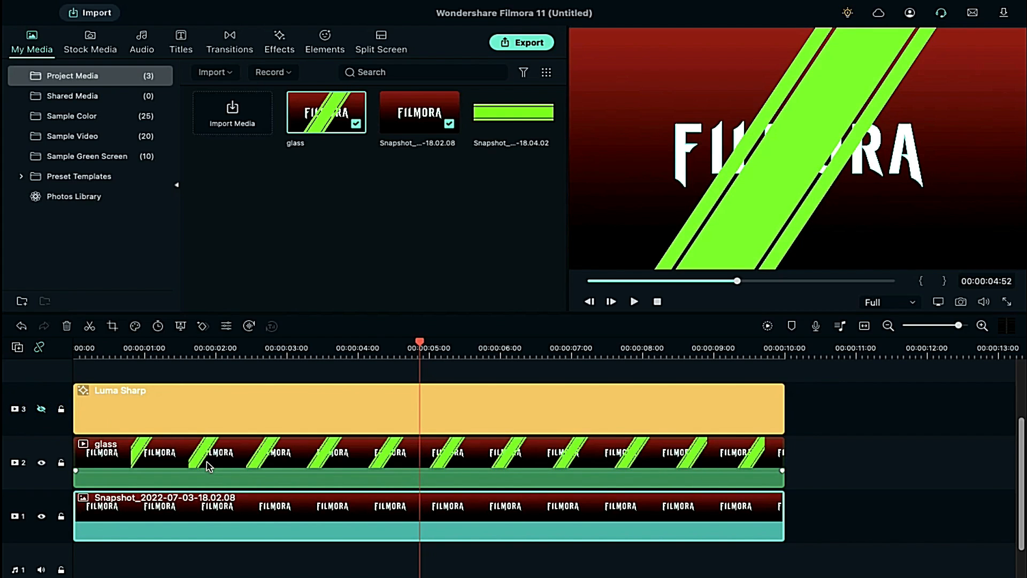
Step: Chroma-key the glass clip with Tolerance 52 and Offset 4, then render a preview
{"action": "double_click", "coordinate": [210, 466]}
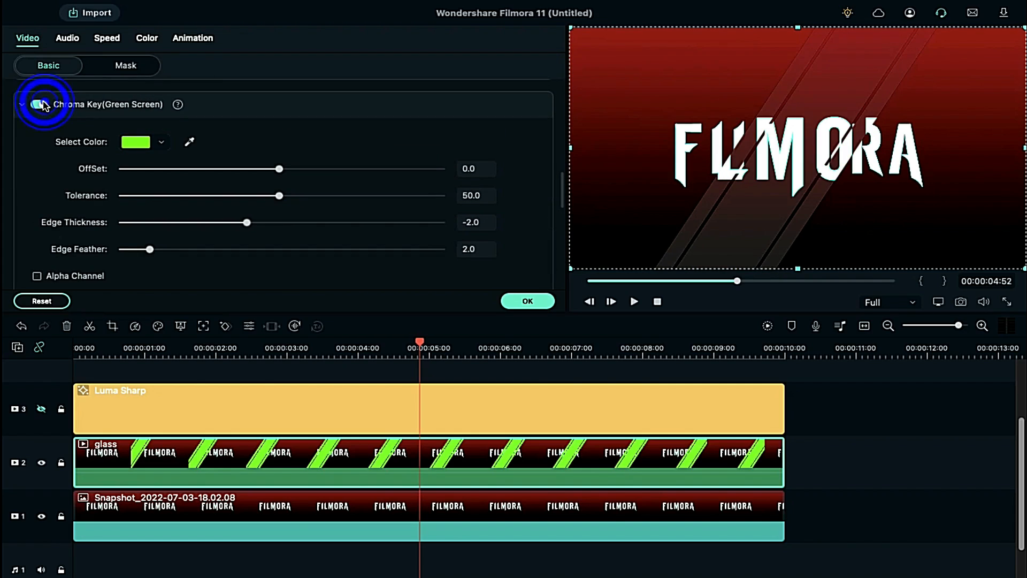
{"action": "left_click_drag", "start_coordinate": [278, 195], "coordinate": [285, 195]}
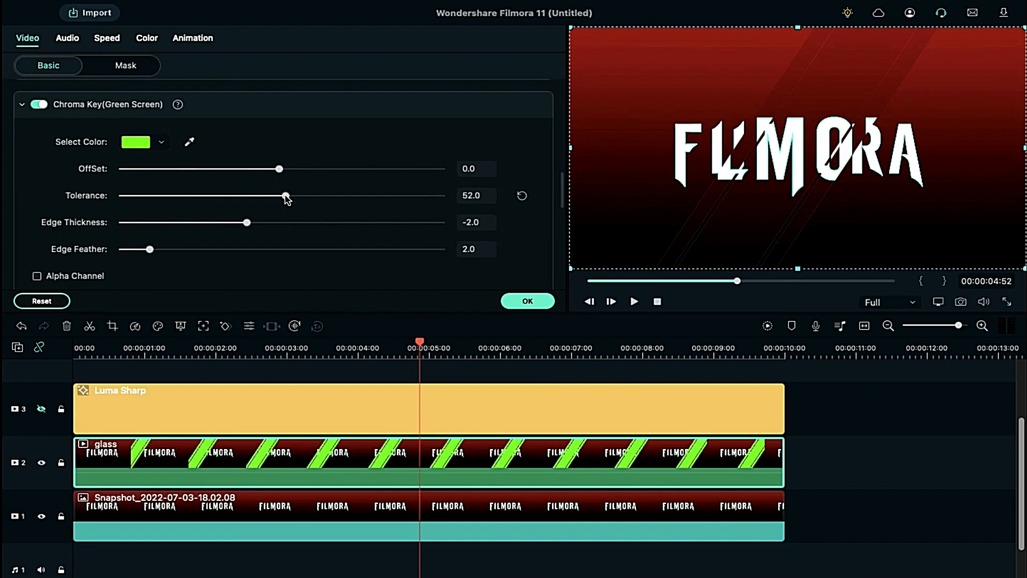
{"action": "left_click_drag", "start_coordinate": [278, 168], "coordinate": [284, 168]}
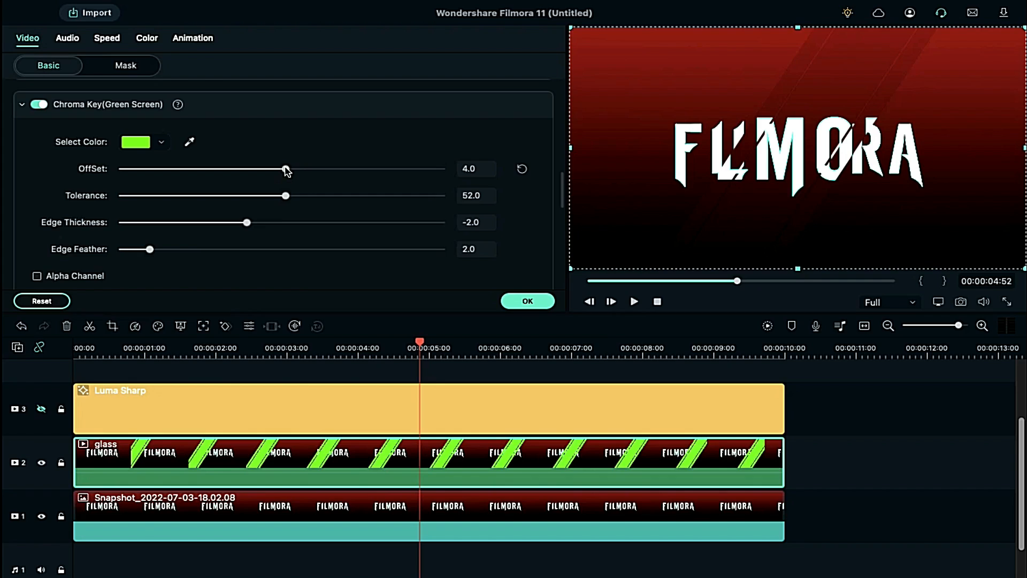
{"action": "left_click", "coordinate": [527, 301]}
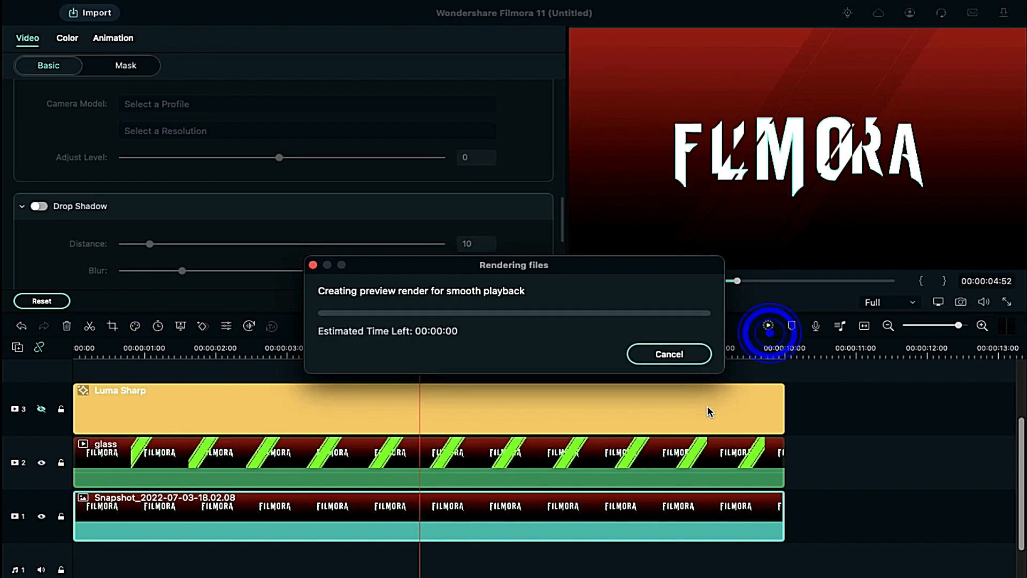